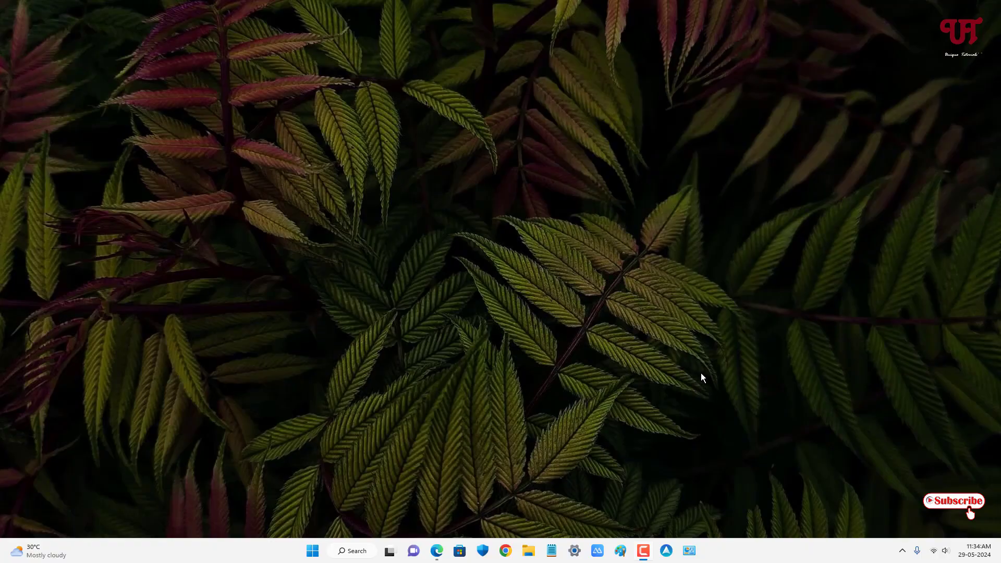
{"action": "mouse_move", "coordinate": [708, 347]}
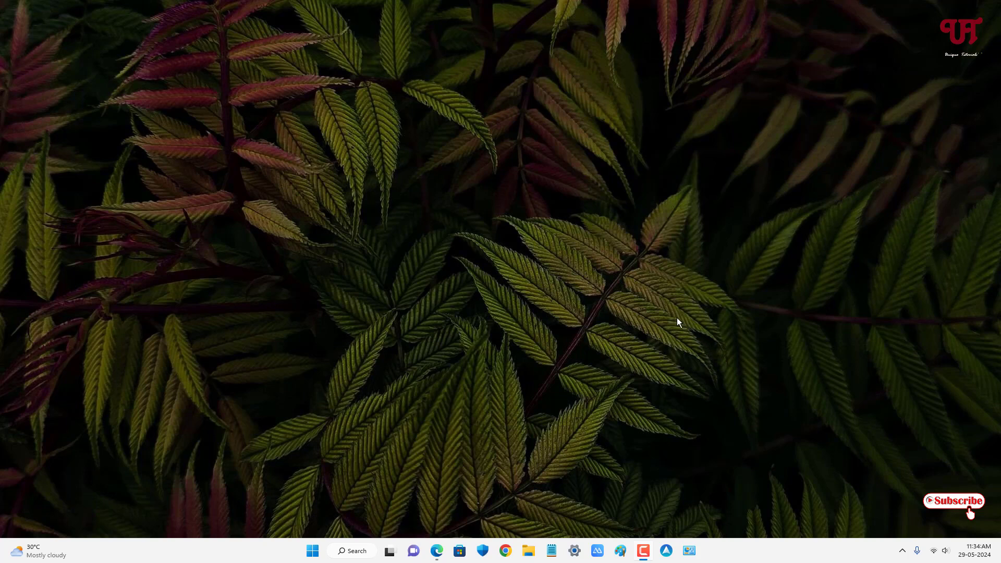
{"action": "mouse_move", "coordinate": [606, 333]}
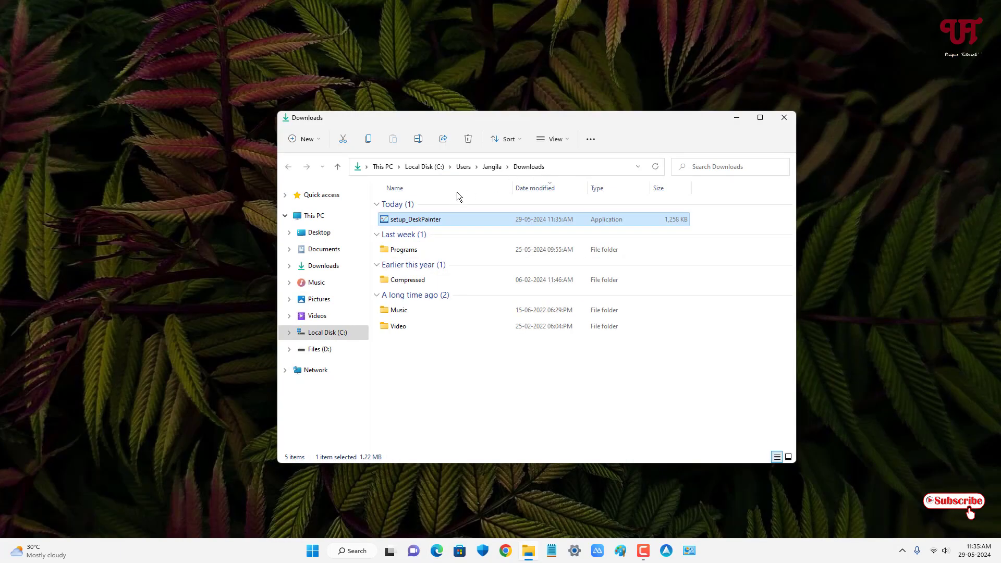
{"action": "mouse_move", "coordinate": [428, 222]}
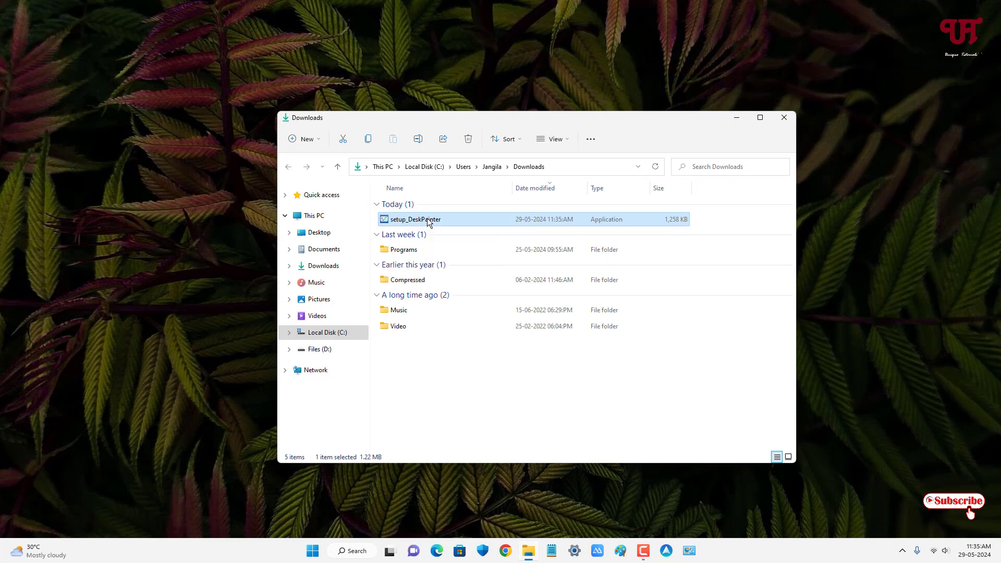
Step: Run setup_DeskPainter, accept the license, keep the desktop icon, and finish the installation
{"action": "double_click", "coordinate": [414, 219]}
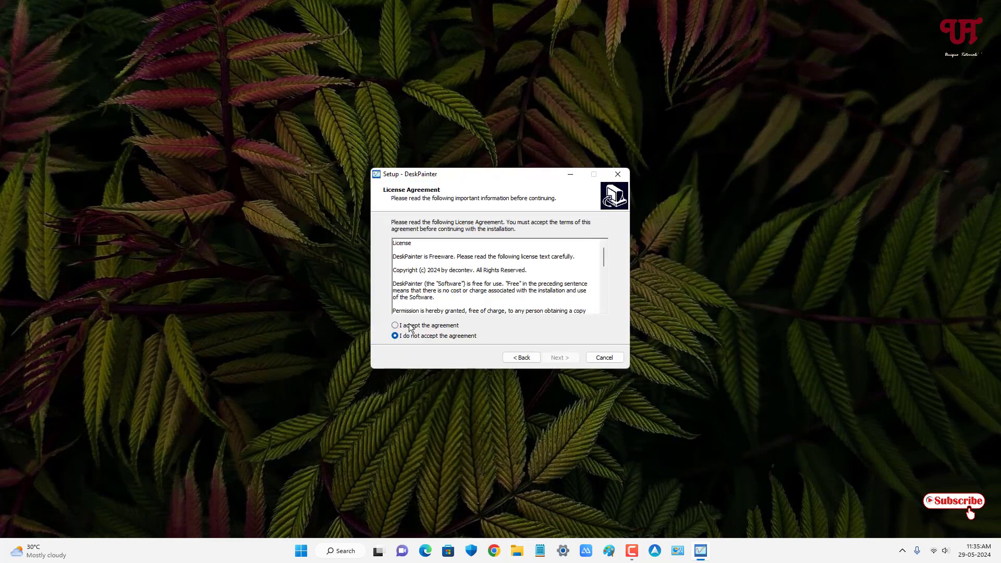
{"action": "left_click", "coordinate": [559, 357]}
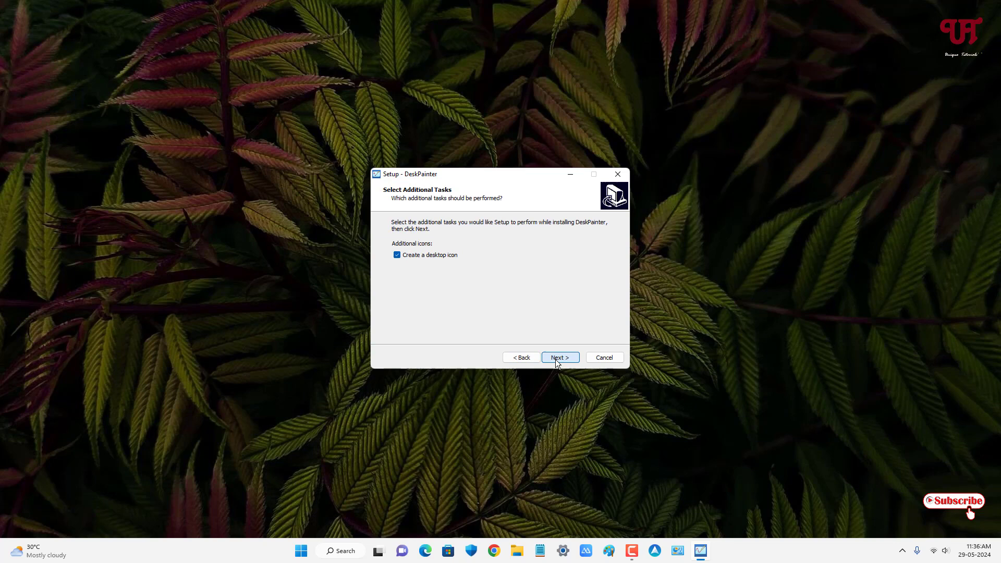
{"action": "left_click", "coordinate": [559, 357]}
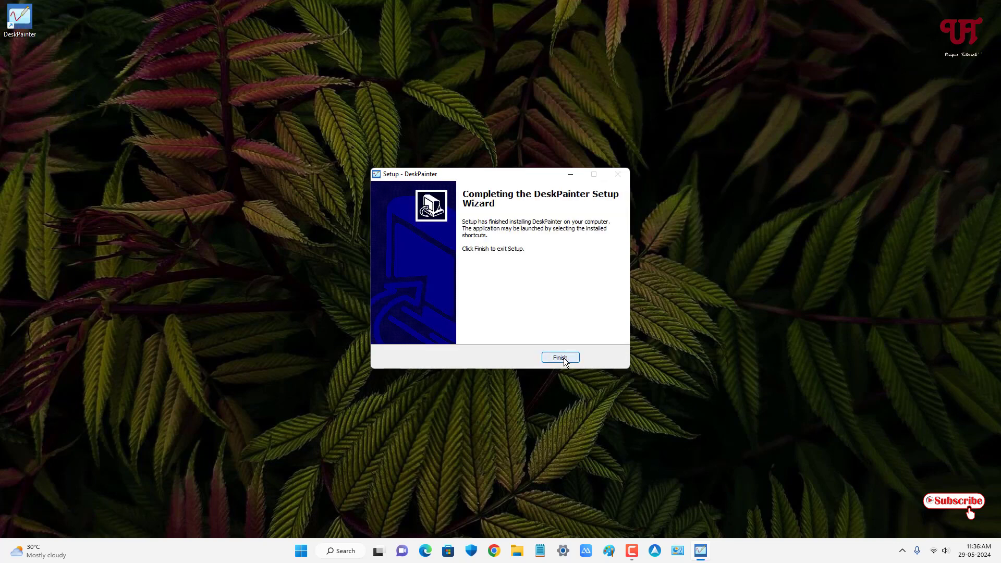
{"action": "left_click", "coordinate": [560, 356]}
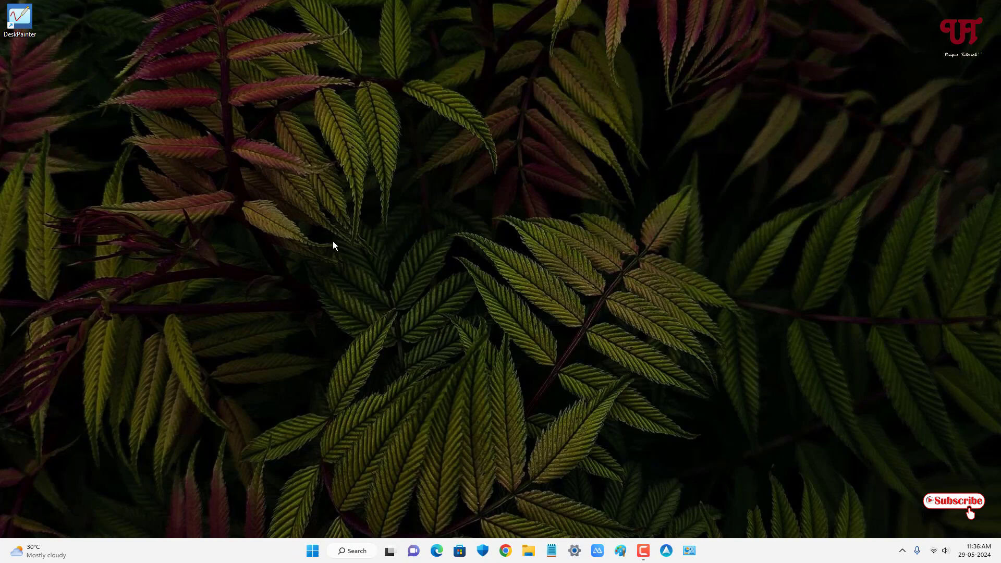
{"action": "mouse_move", "coordinate": [38, 62]}
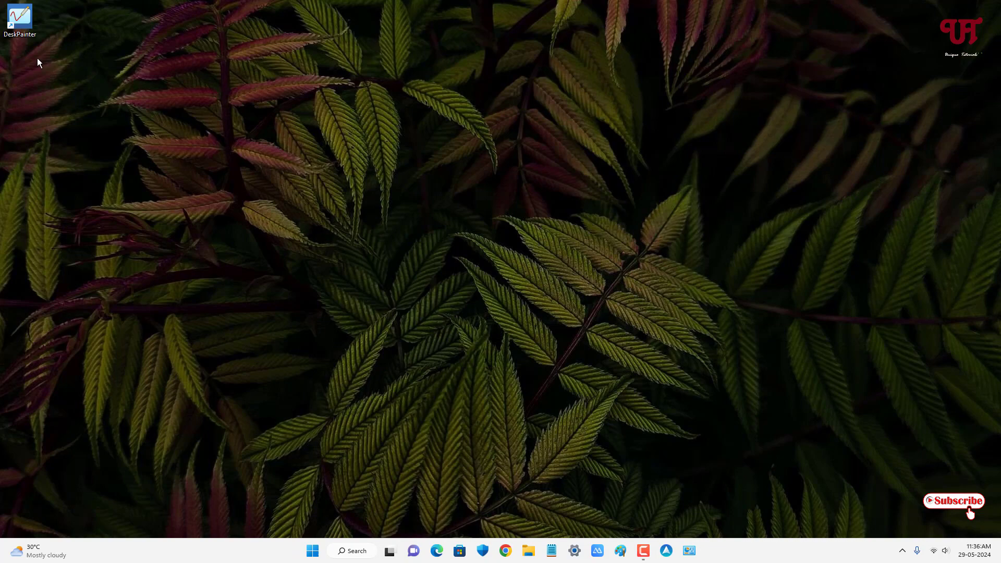
Step: Launch DeskPainter from its desktop shortcut
{"action": "double_click", "coordinate": [20, 16]}
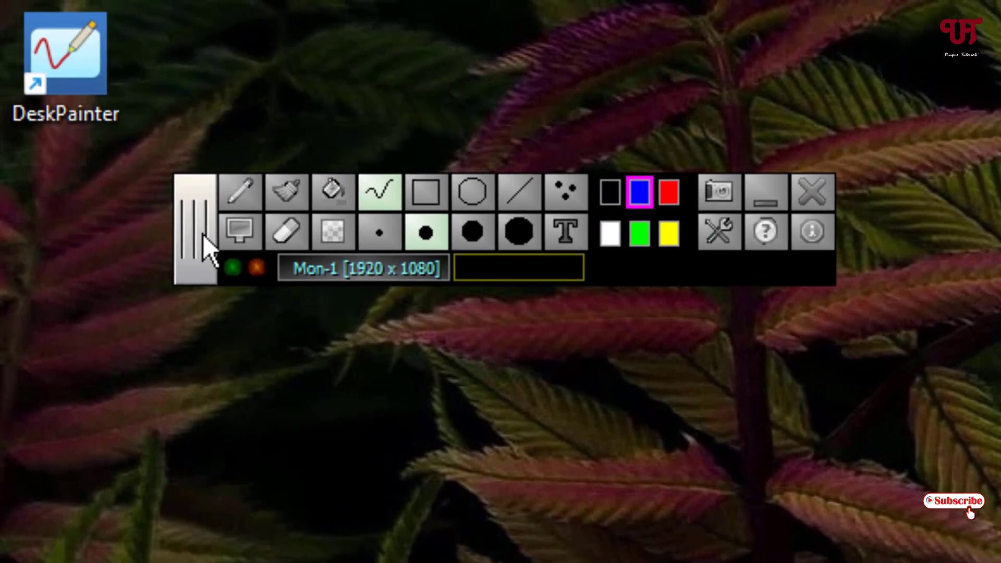
{"action": "mouse_move", "coordinate": [241, 191]}
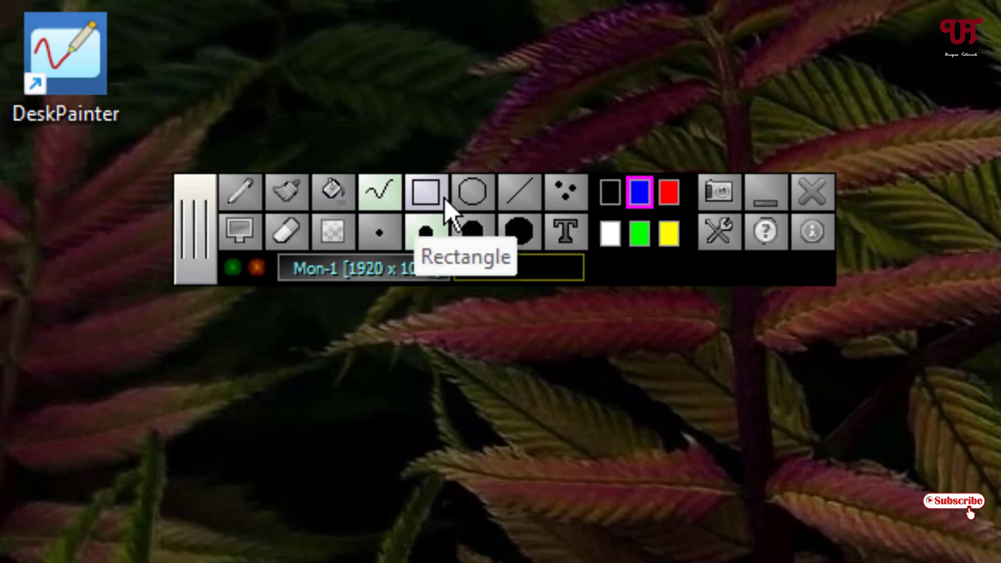
{"action": "mouse_move", "coordinate": [565, 190]}
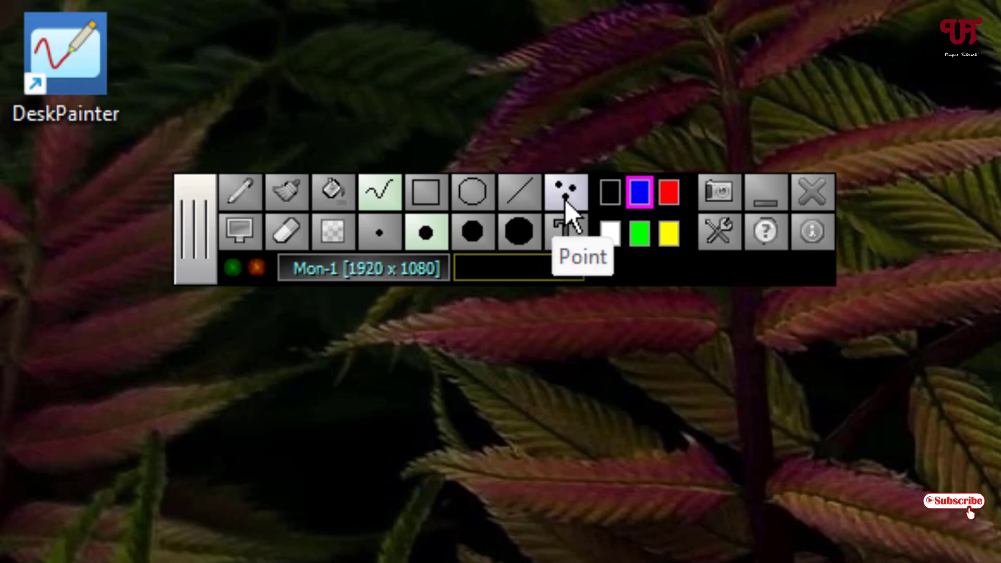
{"action": "mouse_move", "coordinate": [286, 232]}
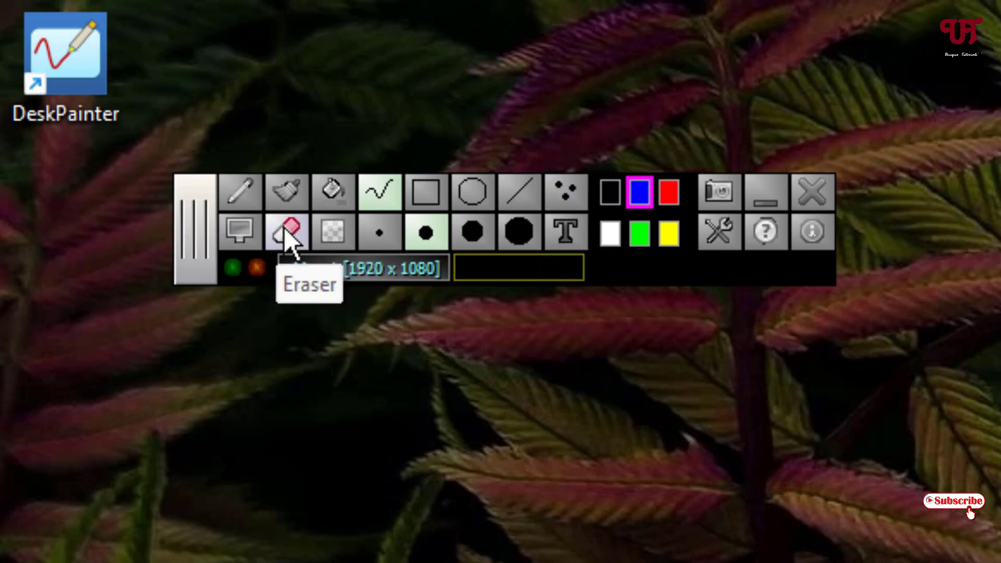
{"action": "mouse_move", "coordinate": [332, 231]}
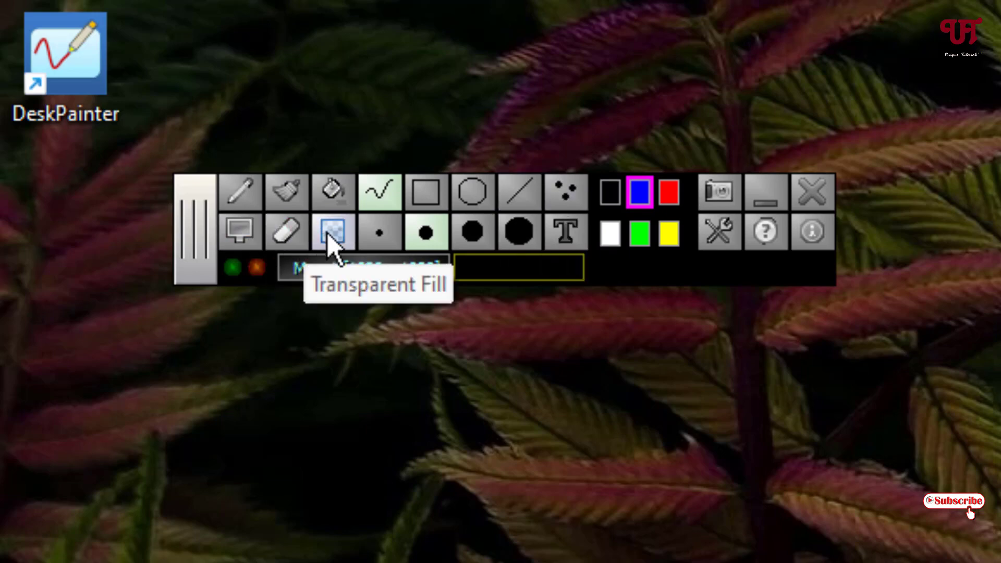
{"action": "mouse_move", "coordinate": [426, 232]}
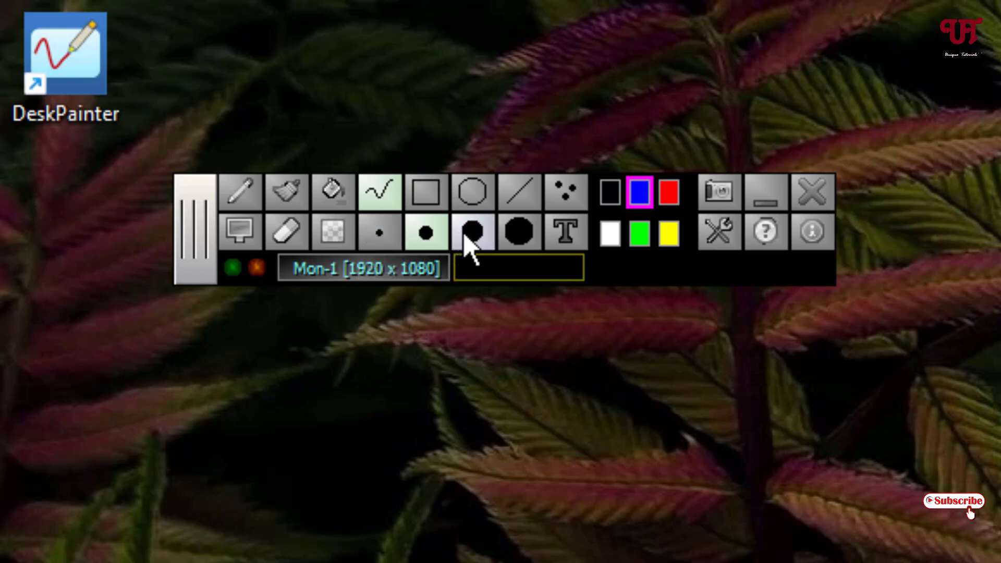
{"action": "mouse_move", "coordinate": [565, 231]}
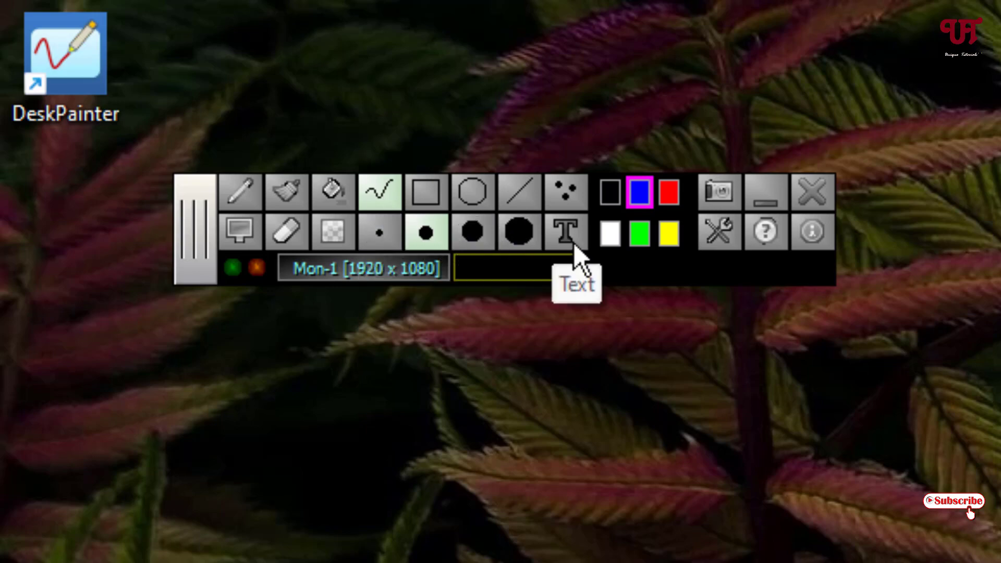
{"action": "mouse_move", "coordinate": [610, 223]}
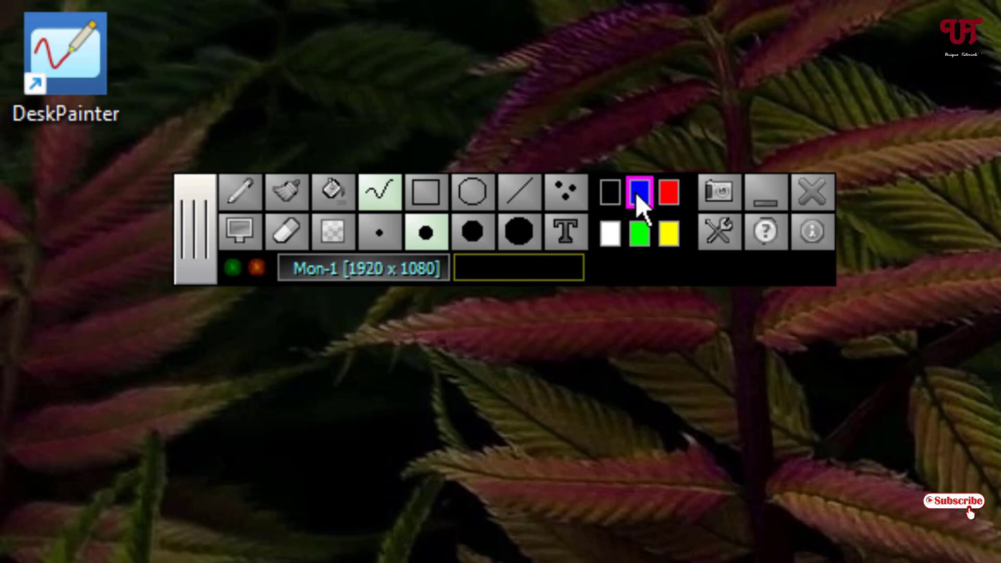
{"action": "mouse_move", "coordinate": [718, 191]}
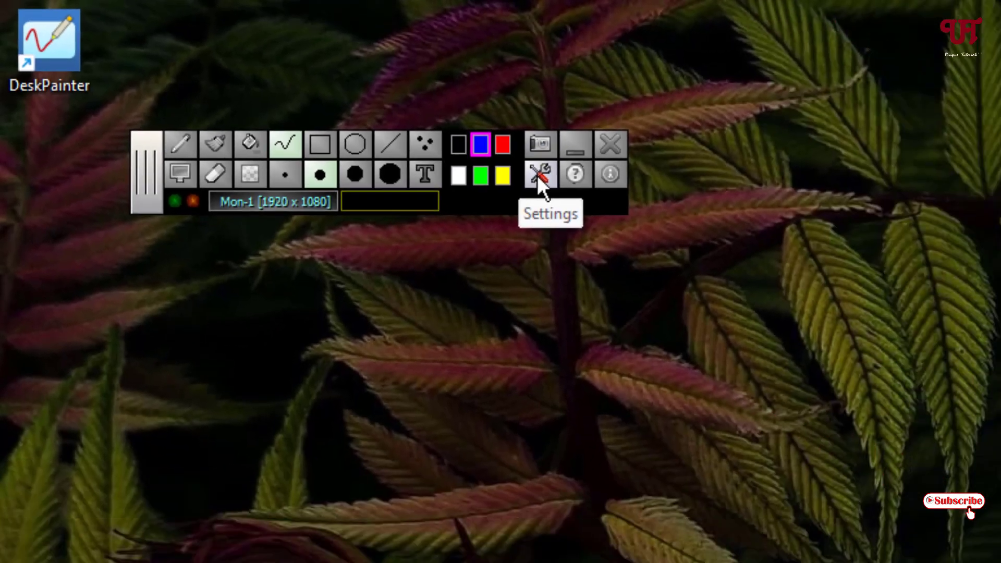
Step: Set the Paint + Clear hot-key to F10 with only Ctrl as modifier, then close Settings
{"action": "left_click", "coordinate": [539, 173]}
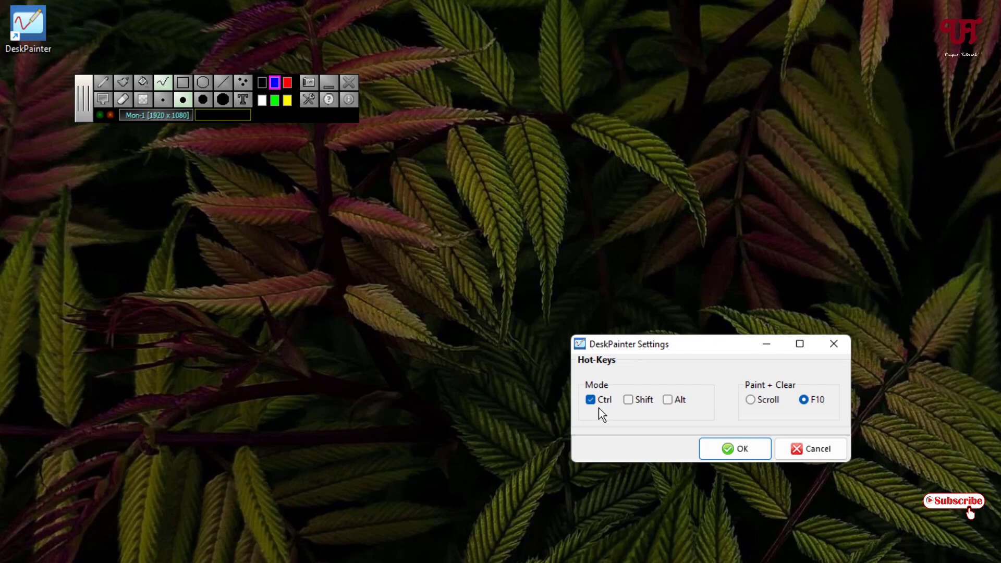
{"action": "mouse_move", "coordinate": [609, 414]}
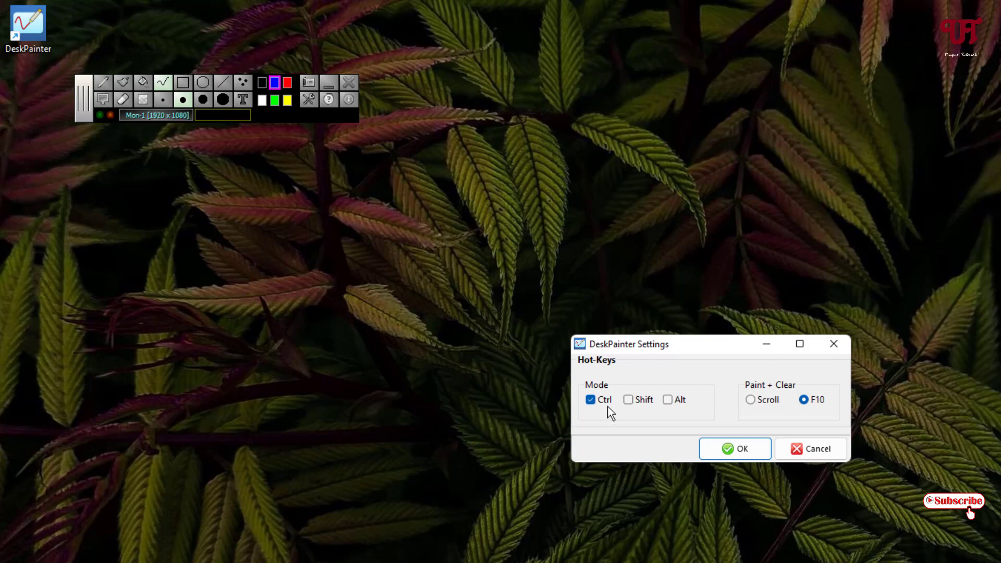
{"action": "mouse_move", "coordinate": [664, 419]}
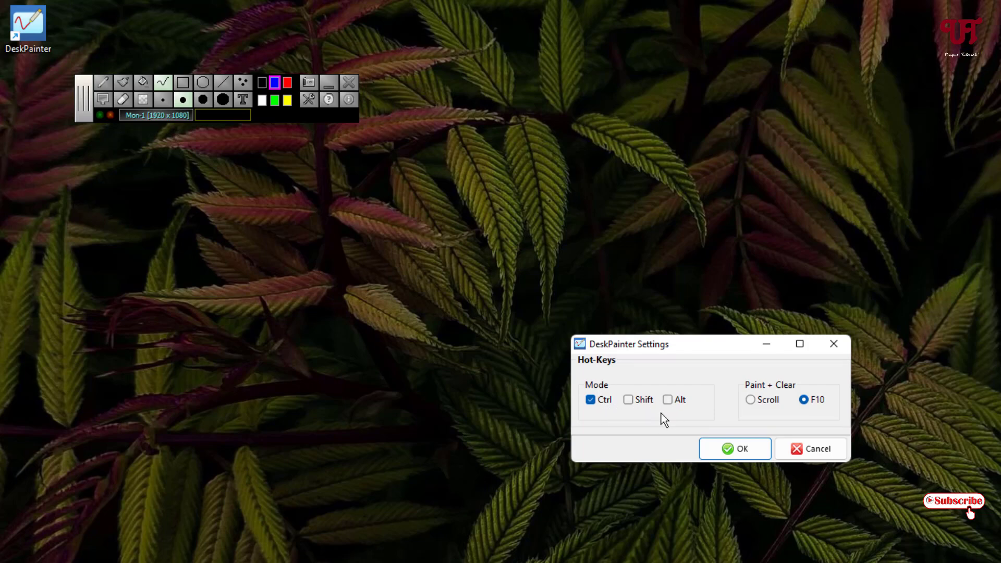
{"action": "left_click", "coordinate": [629, 399]}
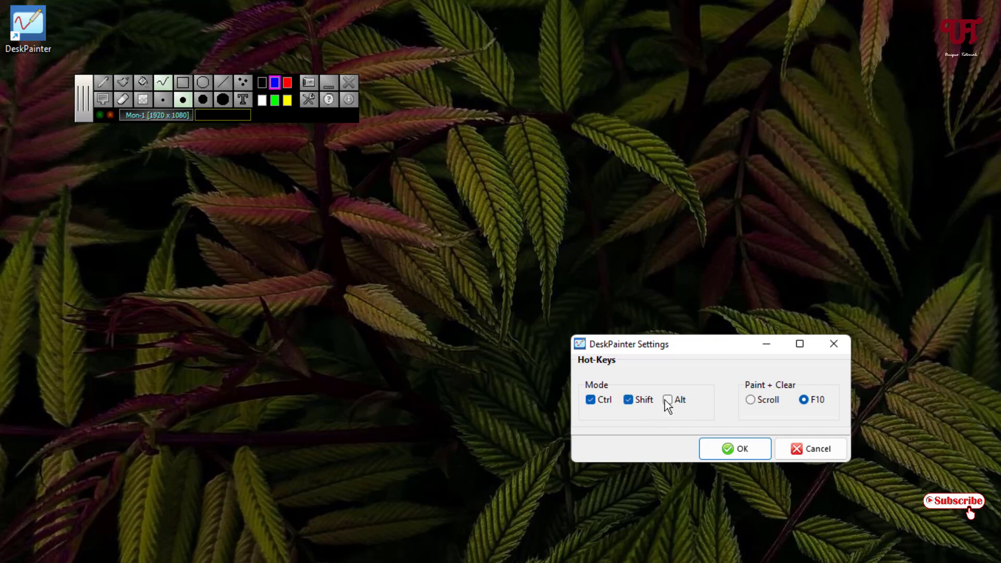
{"action": "left_click", "coordinate": [628, 399]}
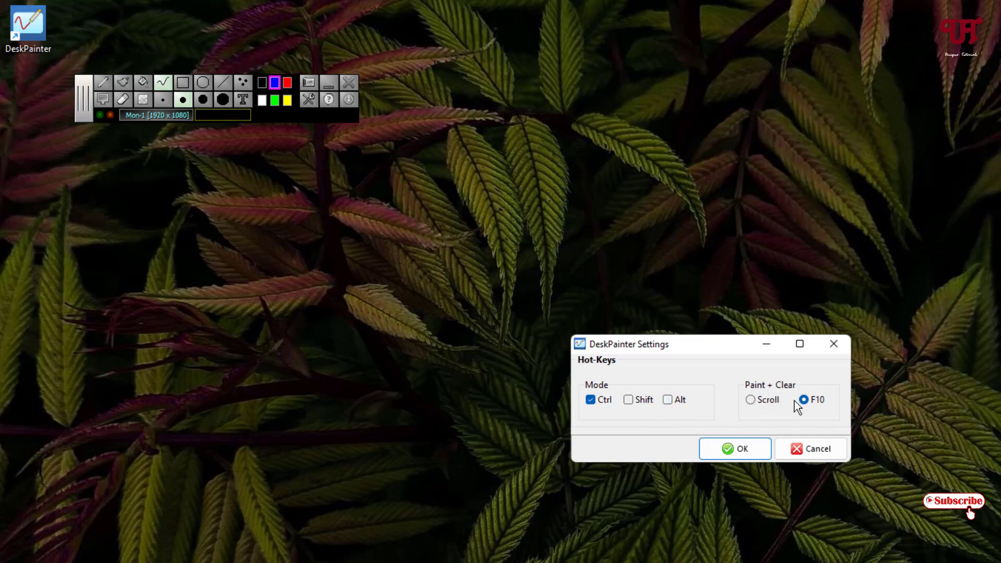
{"action": "left_click", "coordinate": [751, 399]}
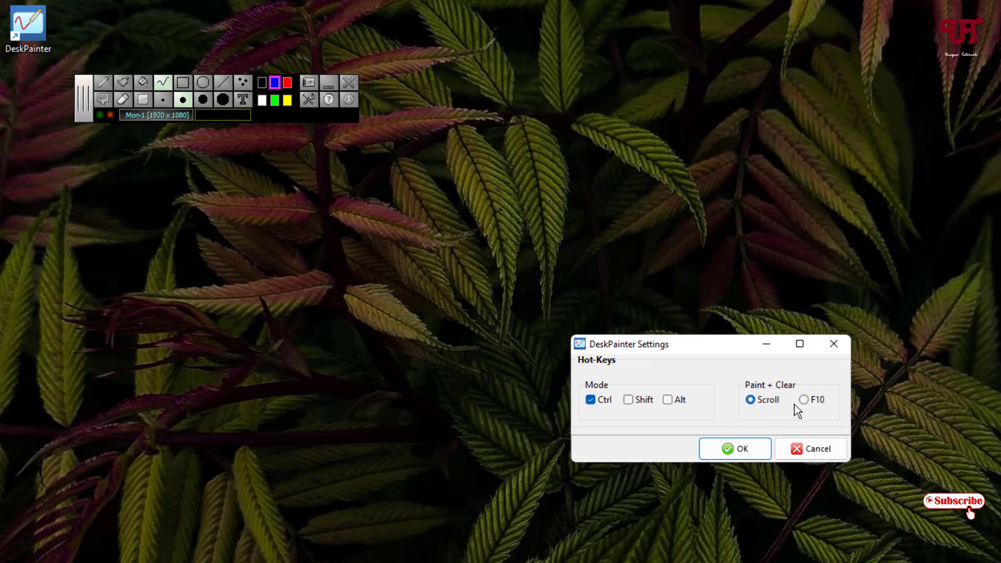
{"action": "left_click", "coordinate": [805, 399]}
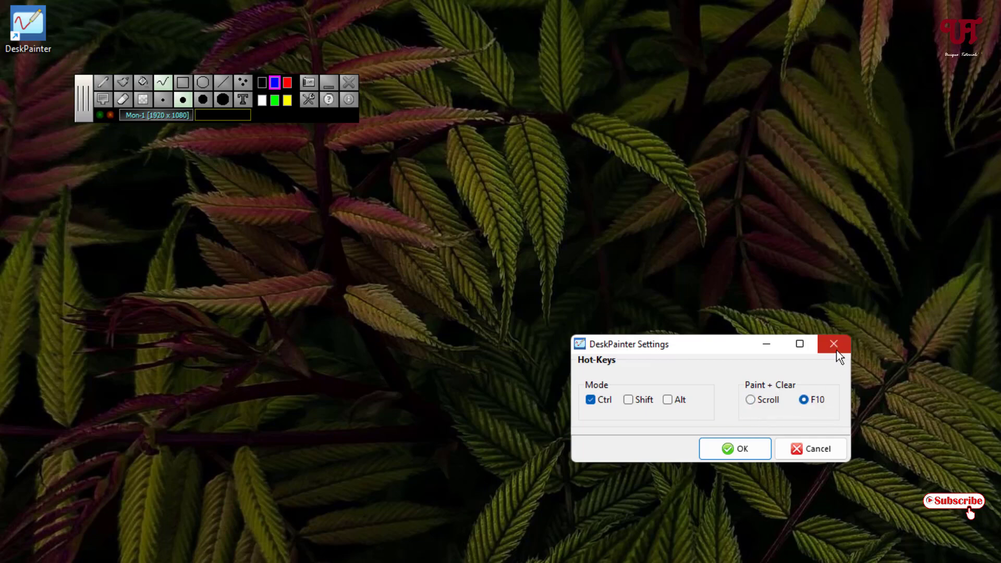
{"action": "left_click", "coordinate": [833, 344]}
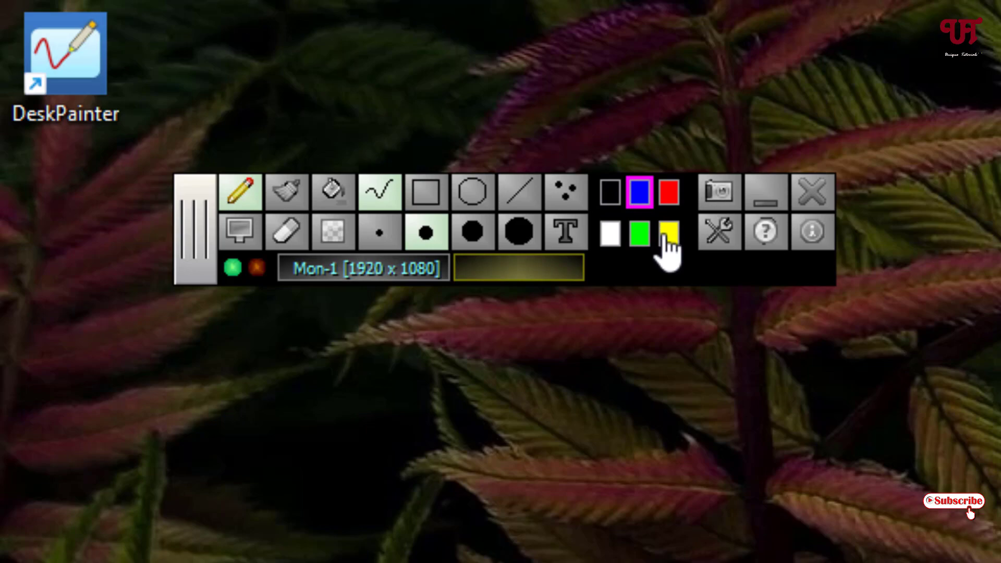
Step: Pick yellow and draw a freehand circle with an arrow pointing at it
{"action": "left_click", "coordinate": [669, 232]}
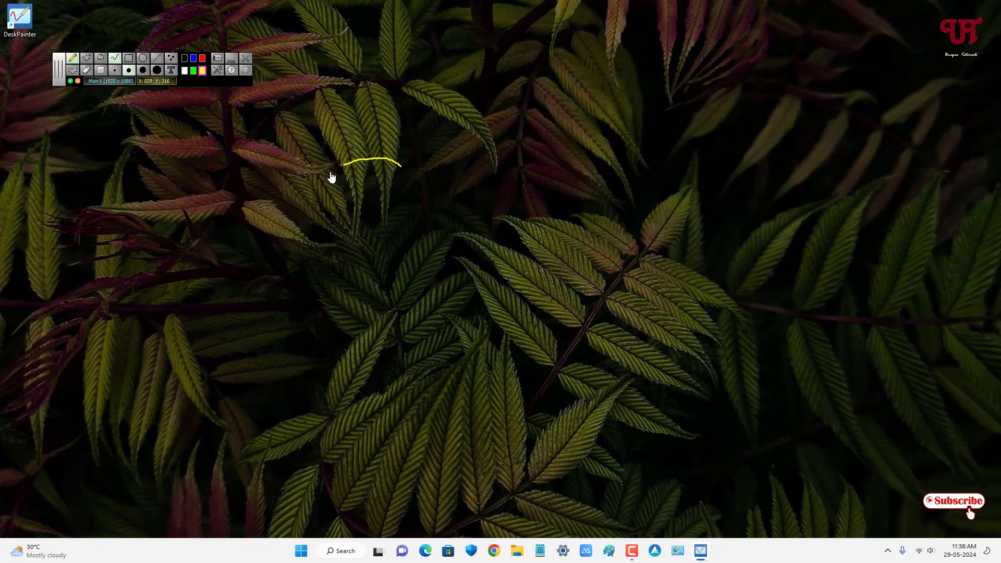
{"action": "left_click_drag", "start_coordinate": [345, 163], "coordinate": [384, 159]}
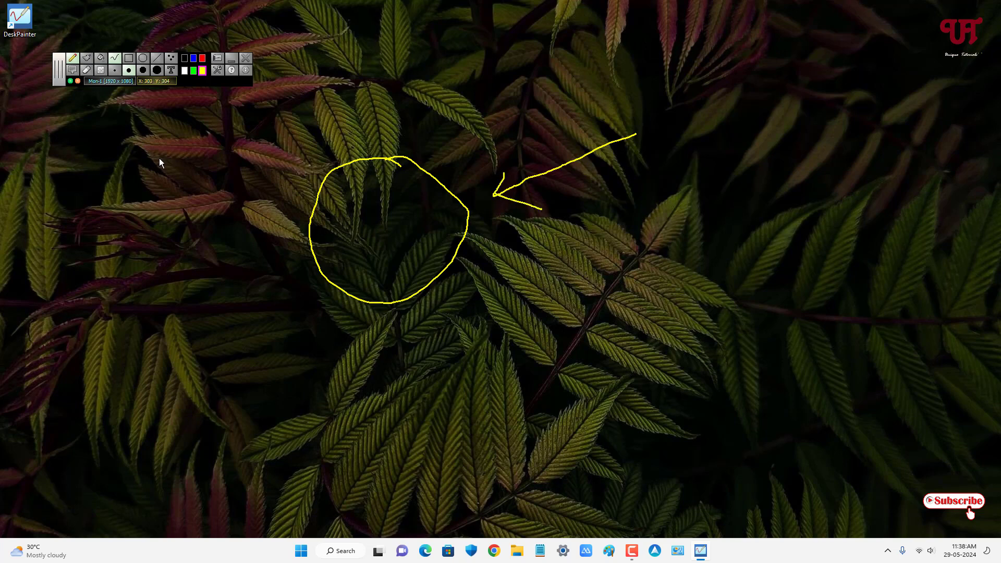
{"action": "mouse_move", "coordinate": [129, 58]}
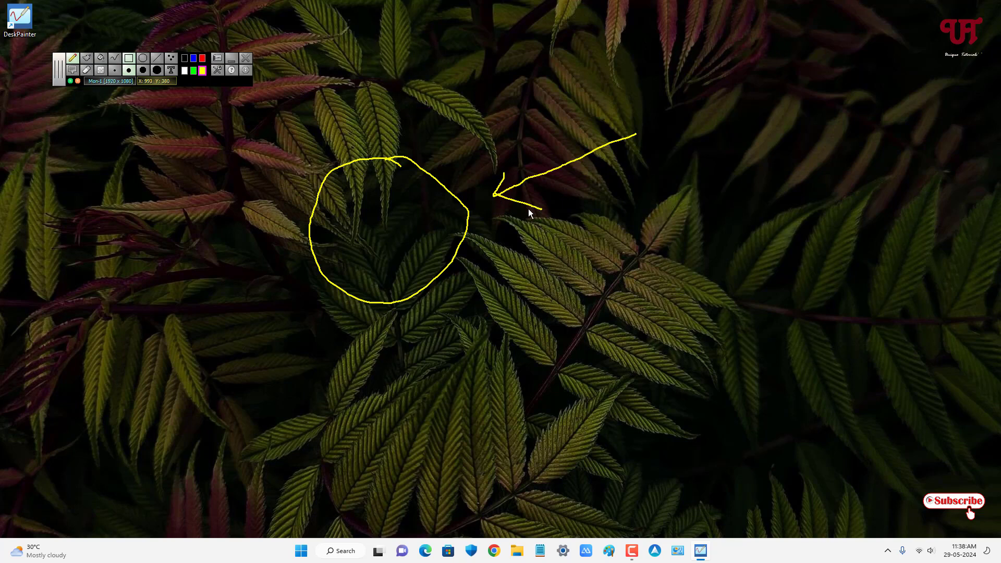
Step: Draw a yellow rectangle around the arrow, choose the circle tool, and draw a straight line below
{"action": "left_click_drag", "start_coordinate": [387, 59], "coordinate": [599, 271]}
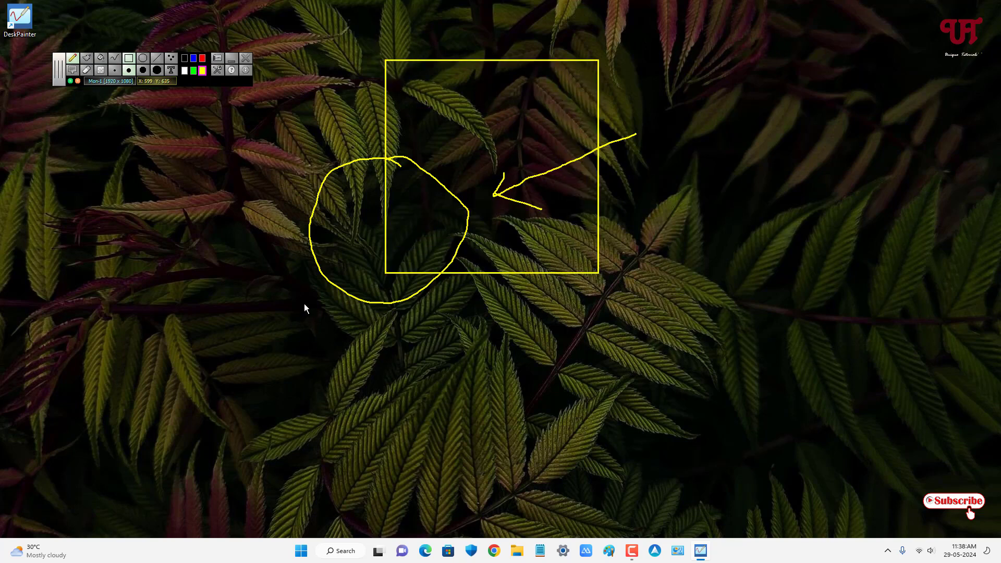
{"action": "left_click", "coordinate": [143, 57]}
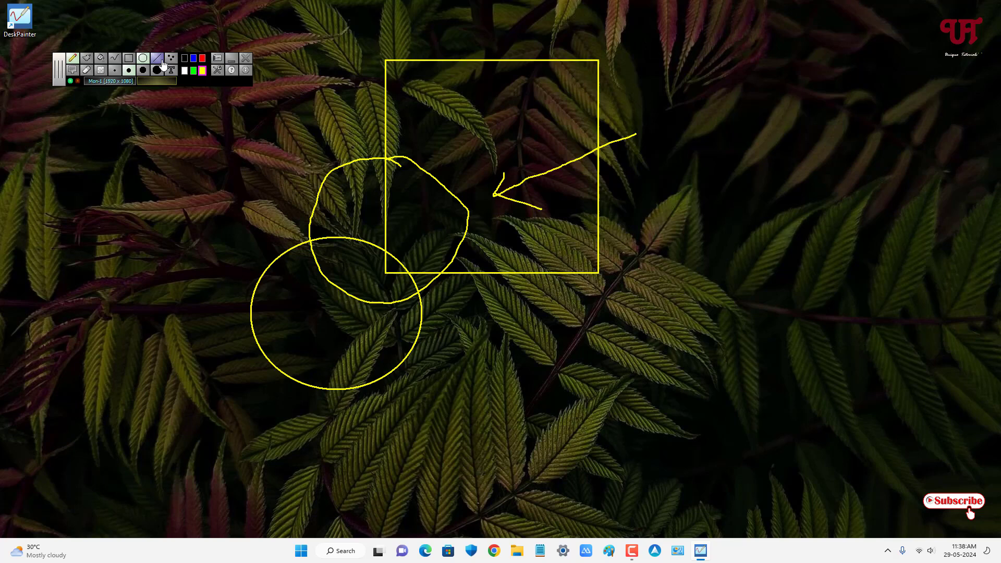
{"action": "left_click_drag", "start_coordinate": [505, 294], "coordinate": [702, 358]}
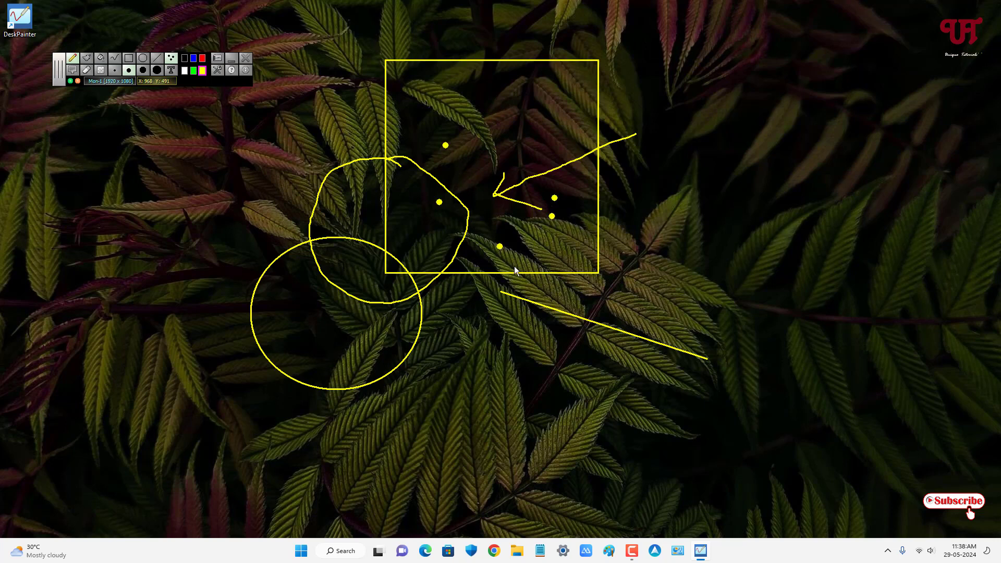
{"action": "mouse_move", "coordinate": [184, 128]}
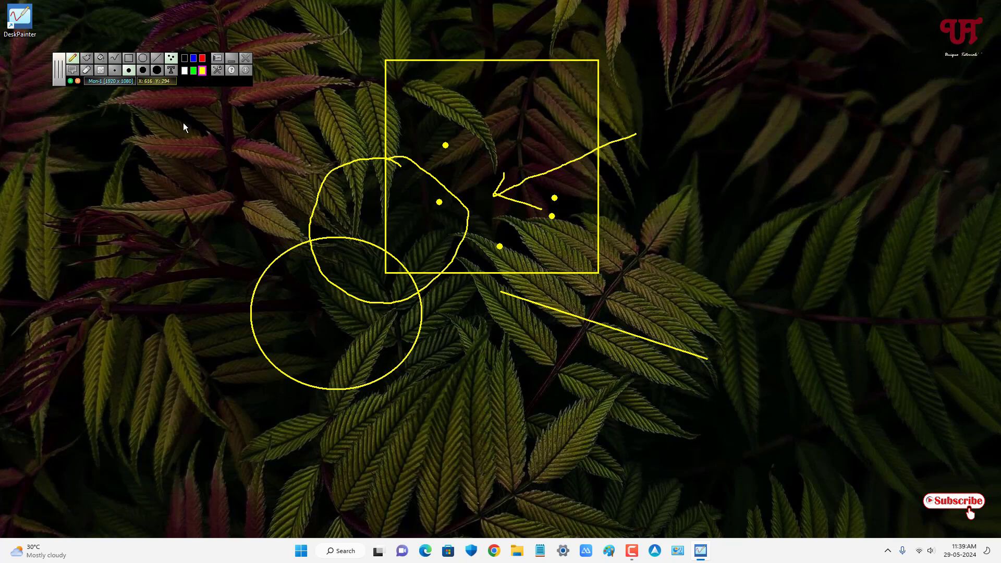
Step: Erase most of the arrow, then draw thick yellow loops inside the rectangle with the thickest brush
{"action": "left_click", "coordinate": [88, 70]}
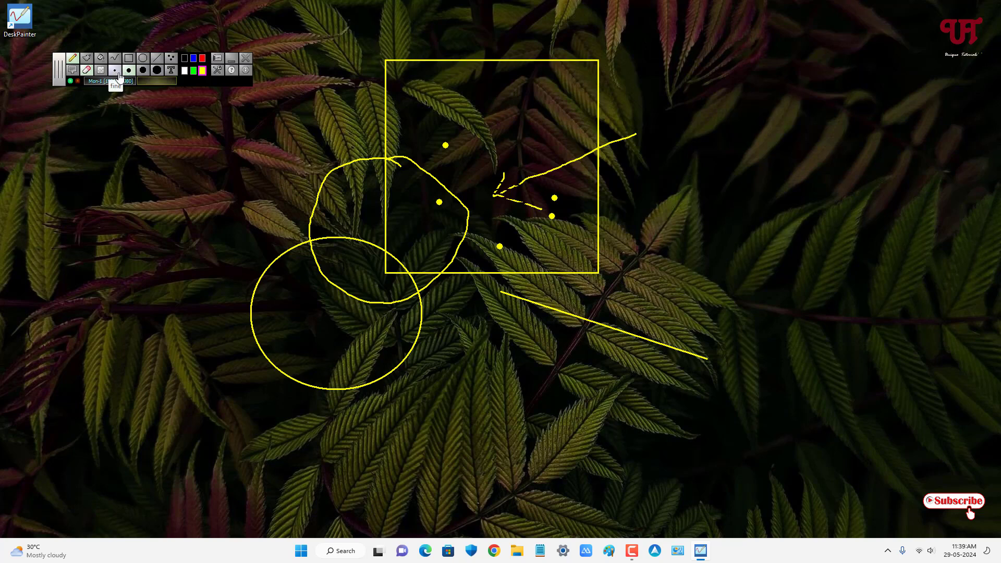
{"action": "left_click", "coordinate": [114, 69]}
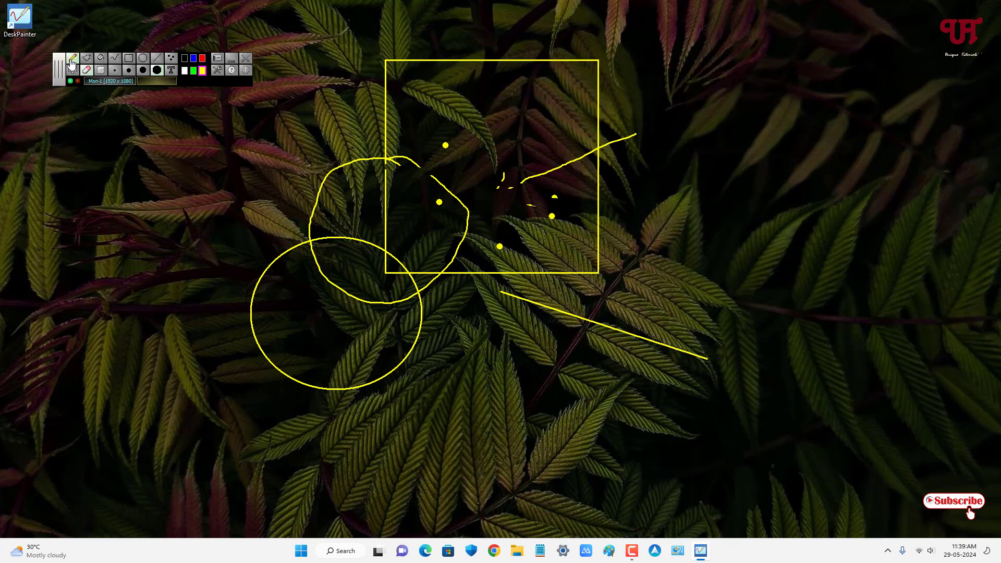
{"action": "left_click_drag", "start_coordinate": [447, 131], "coordinate": [504, 252]}
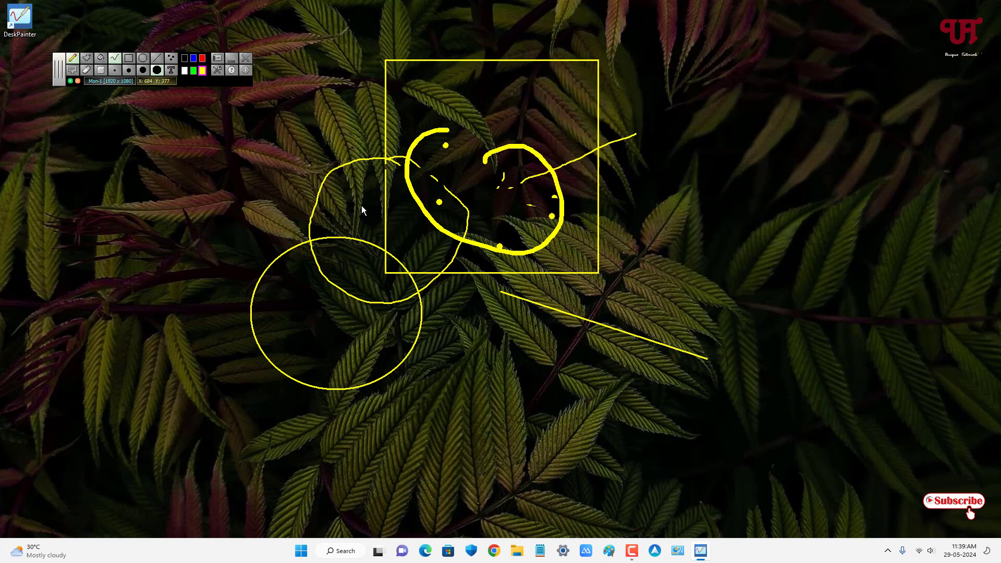
{"action": "mouse_move", "coordinate": [86, 67]}
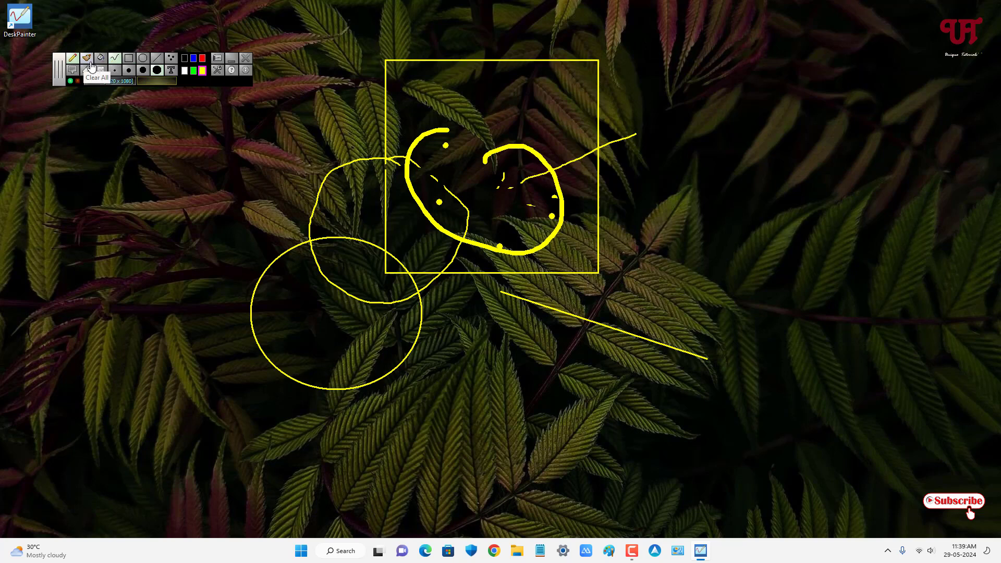
Step: Clear all drawings, add yellow strokes above File Explorer, then close the Explorer window
{"action": "left_click", "coordinate": [87, 58]}
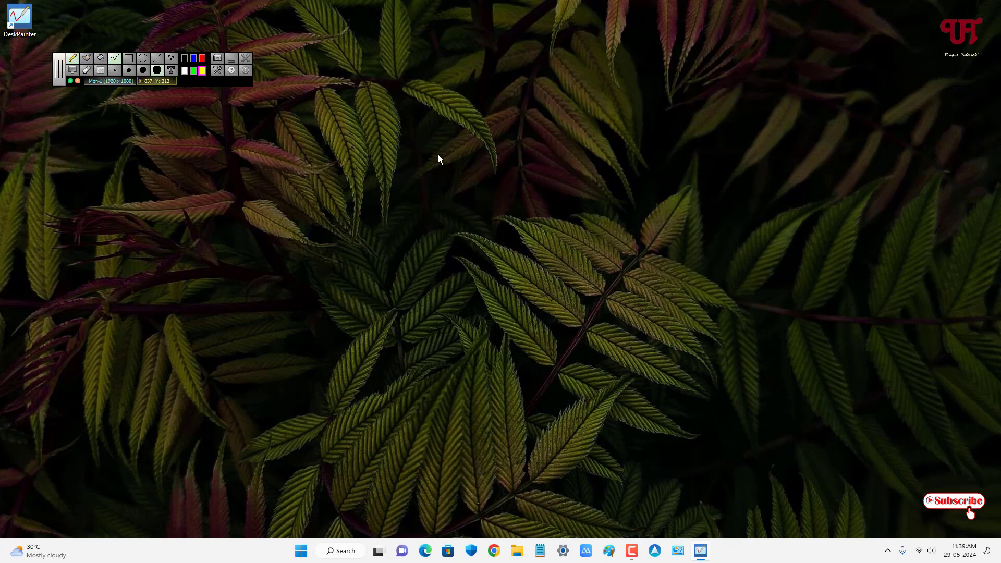
{"action": "mouse_move", "coordinate": [564, 286]}
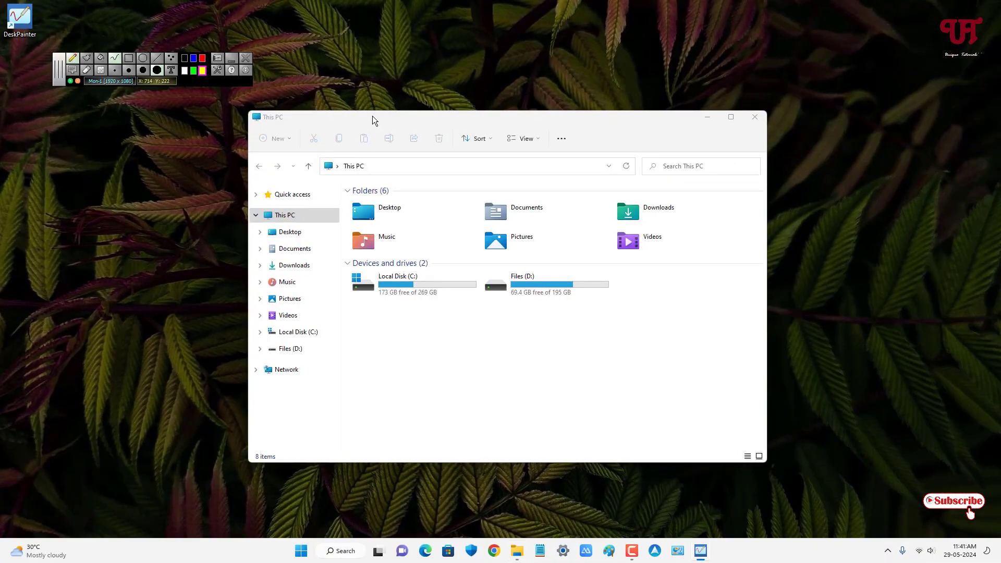
{"action": "left_click_drag", "start_coordinate": [373, 120], "coordinate": [419, 119]}
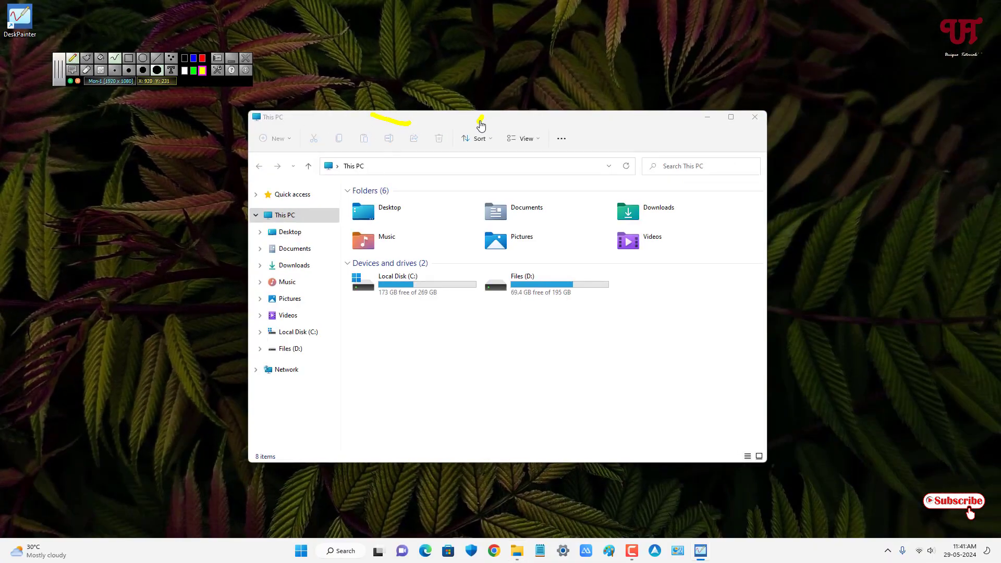
{"action": "left_click", "coordinate": [398, 276]}
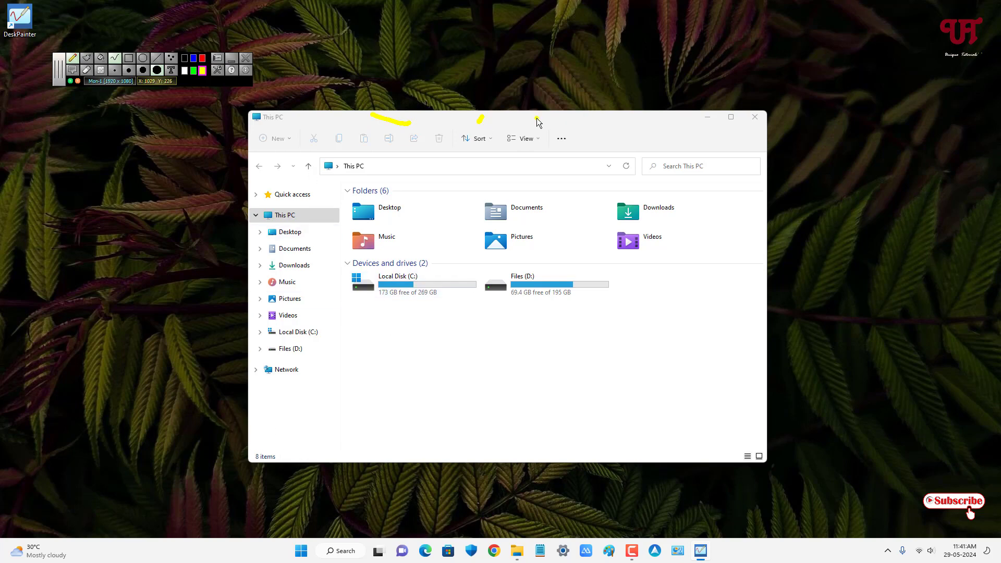
{"action": "mouse_move", "coordinate": [492, 123]}
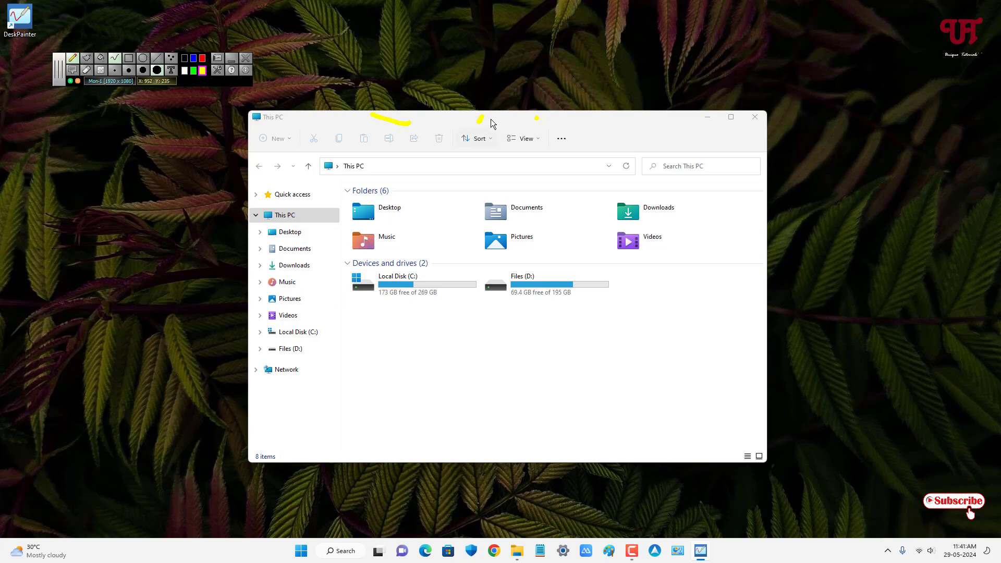
{"action": "mouse_move", "coordinate": [73, 59]}
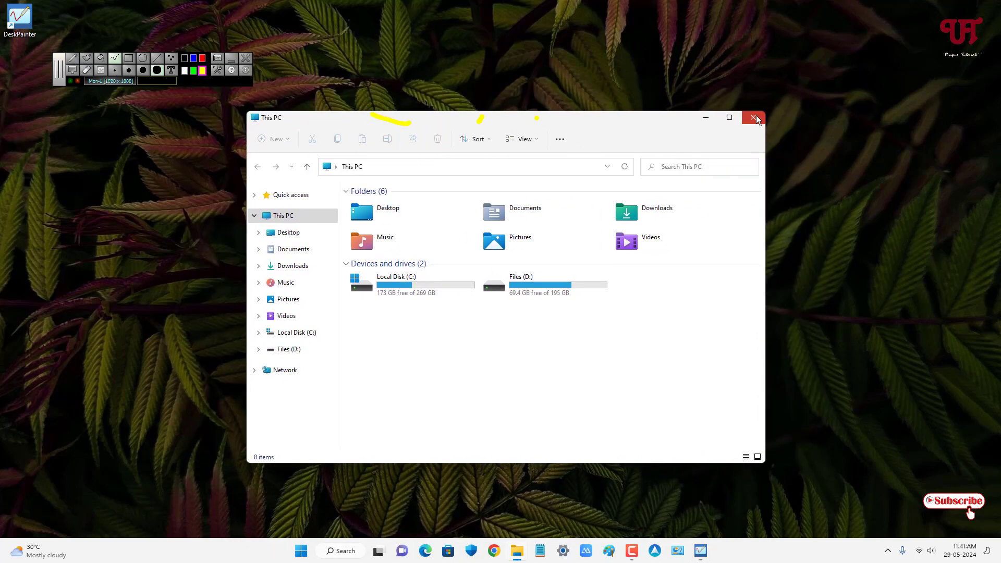
{"action": "left_click", "coordinate": [756, 118]}
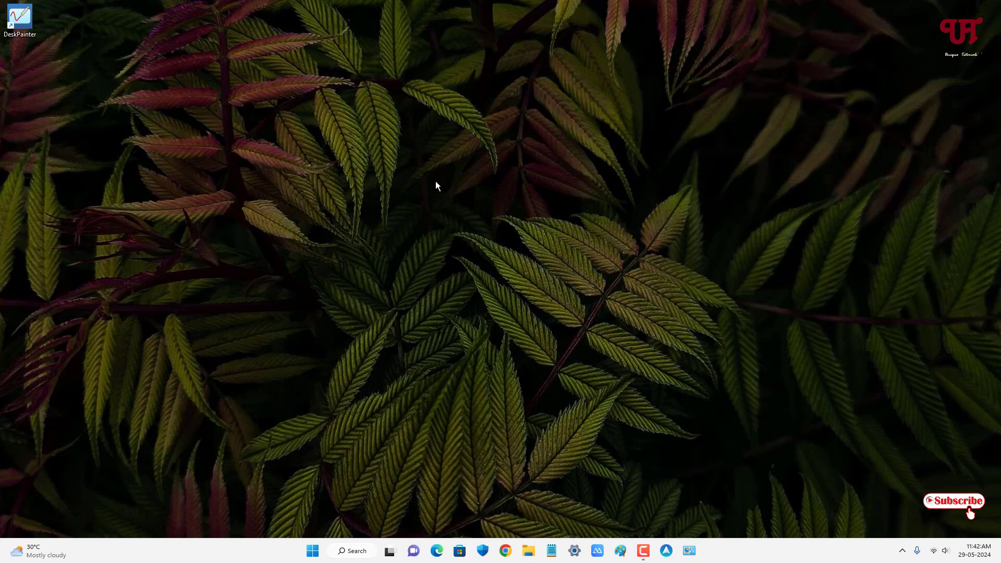
{"action": "mouse_move", "coordinate": [443, 194]}
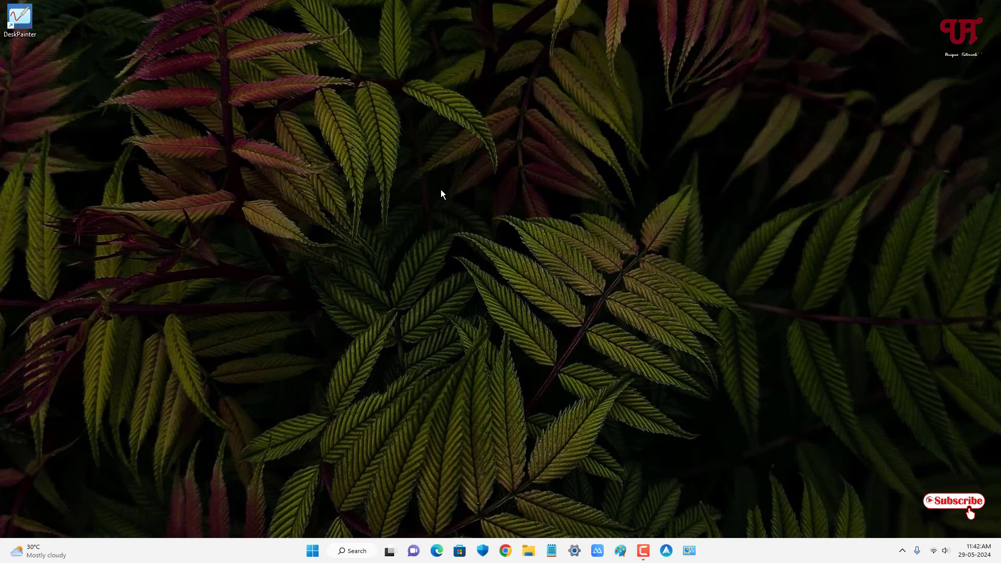
{"action": "mouse_move", "coordinate": [427, 211]}
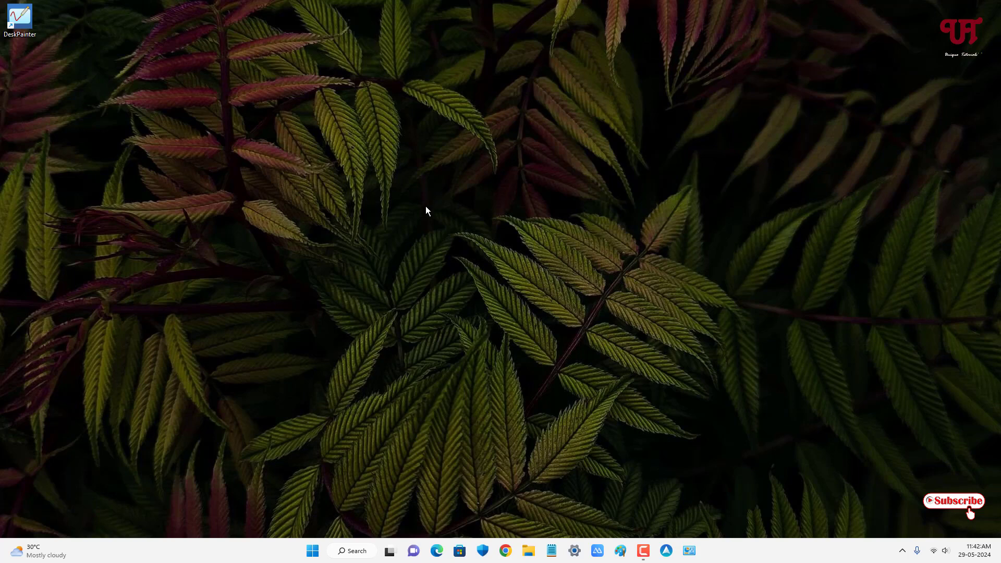